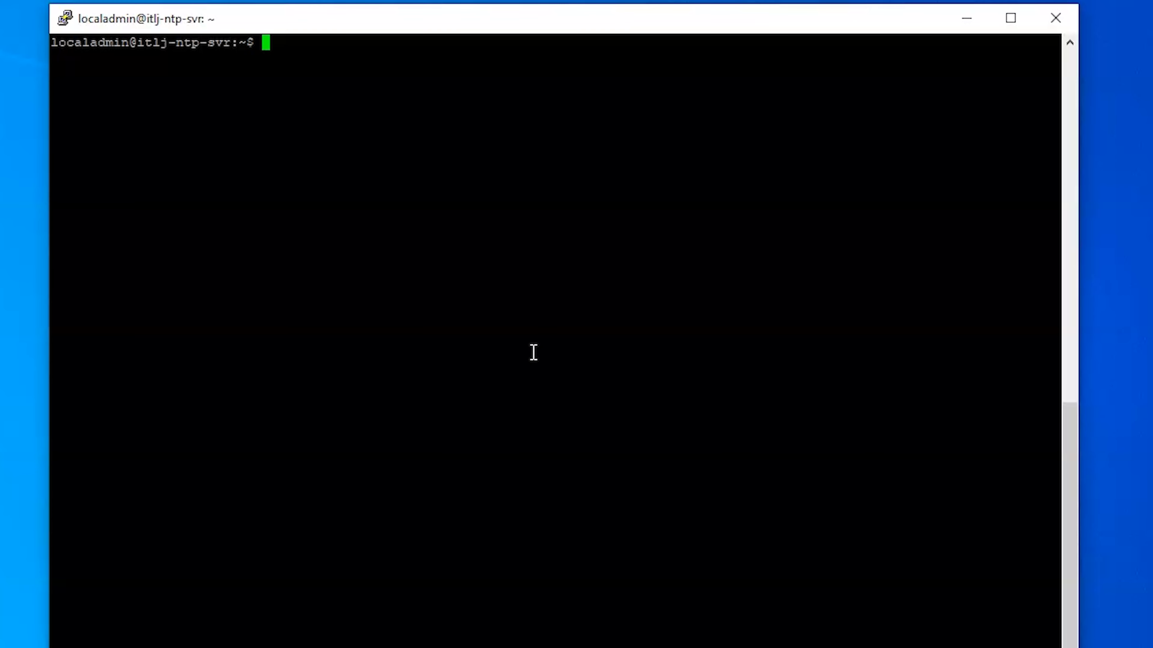
Step: Install chrony with sudo apt install, confirming with y and waiting for the prompt to return
text(sudo apt i)
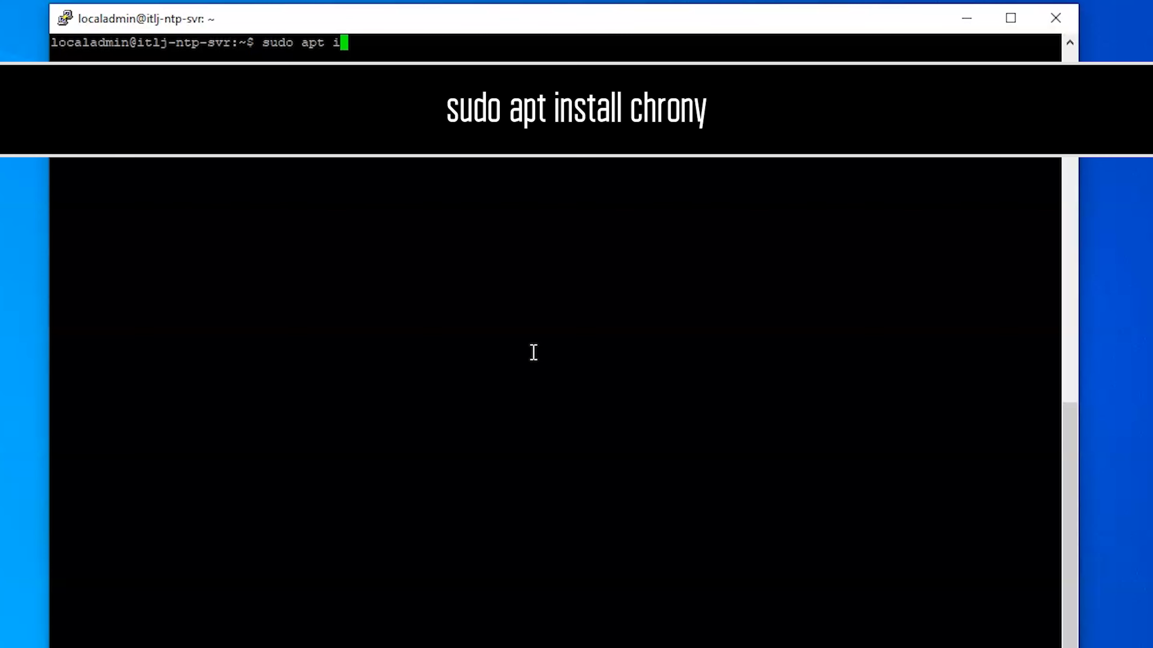
text(n)
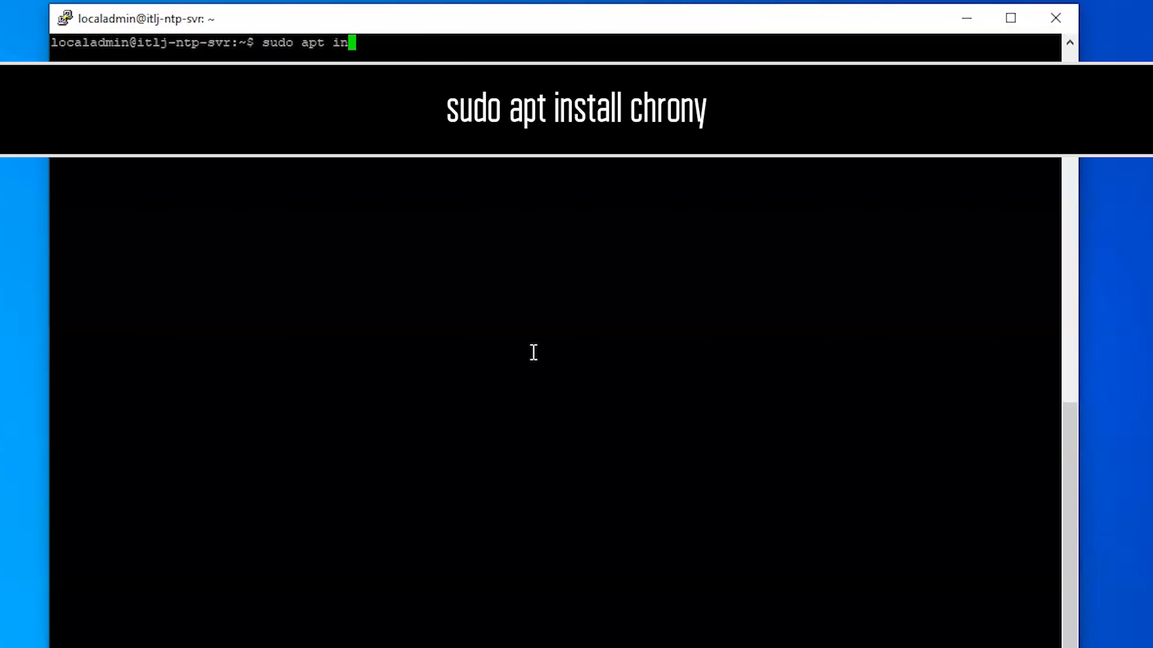
text(stall chron)
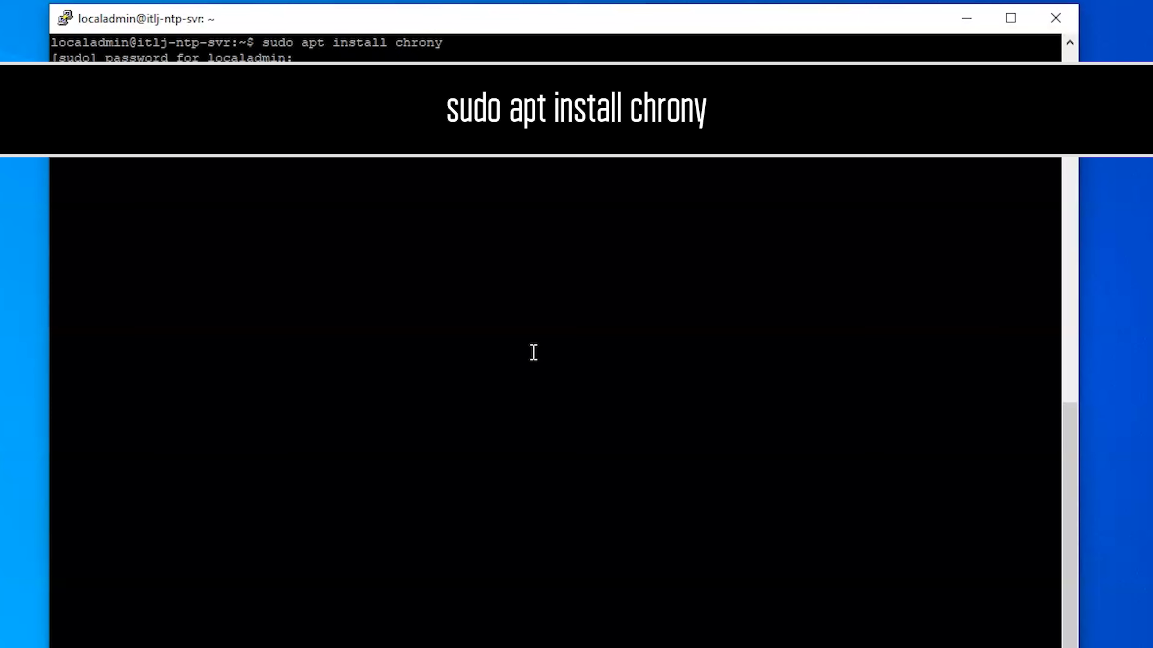
text(you want to continue? [Y/n] y)
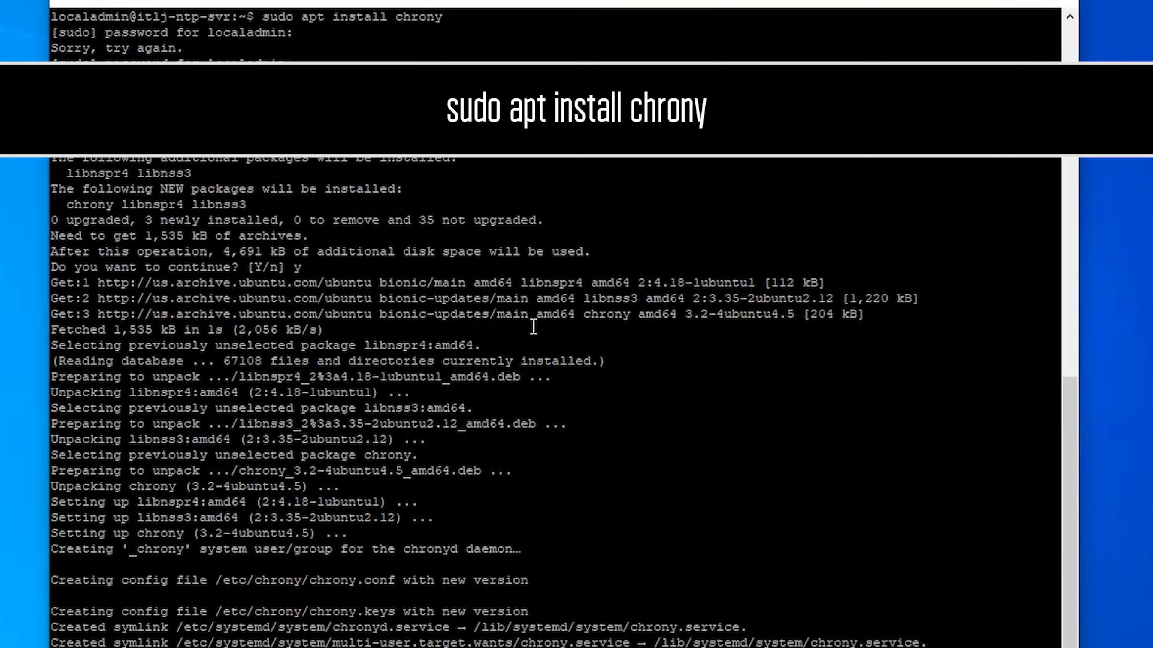
scroll(down, 3)
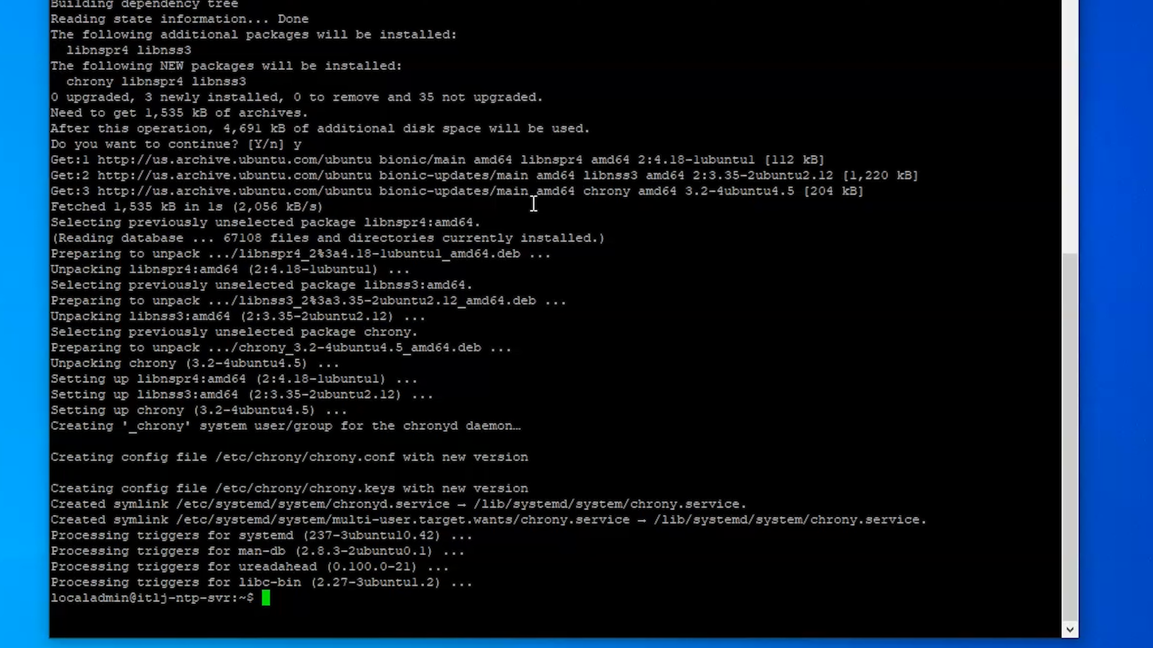
Step: Change to /etc/chrony, list its files, and review chrony.conf in sudo nano before exiting
text(cd /etc/chrony/)
text(dir)
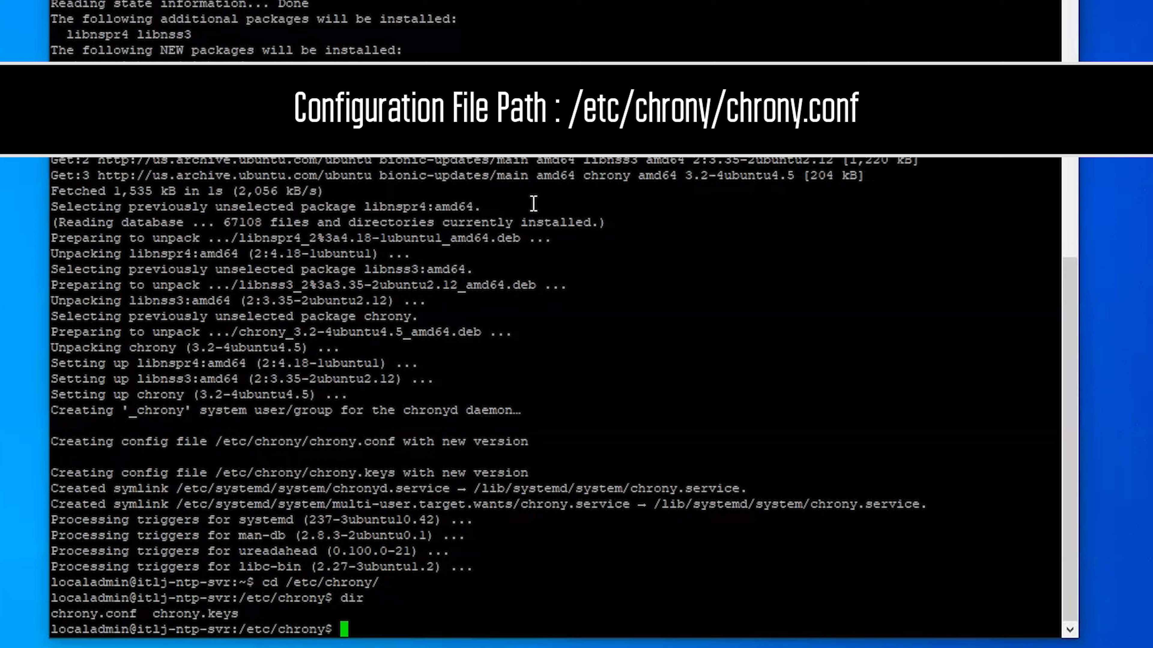
text(n)
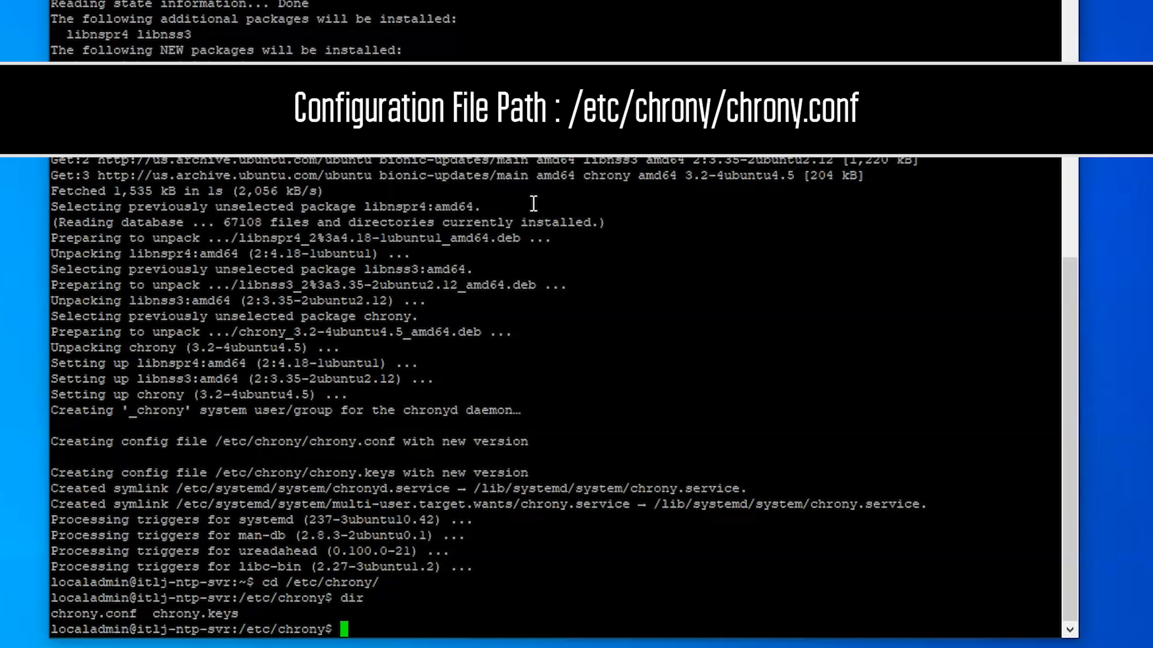
text(sudo nano)
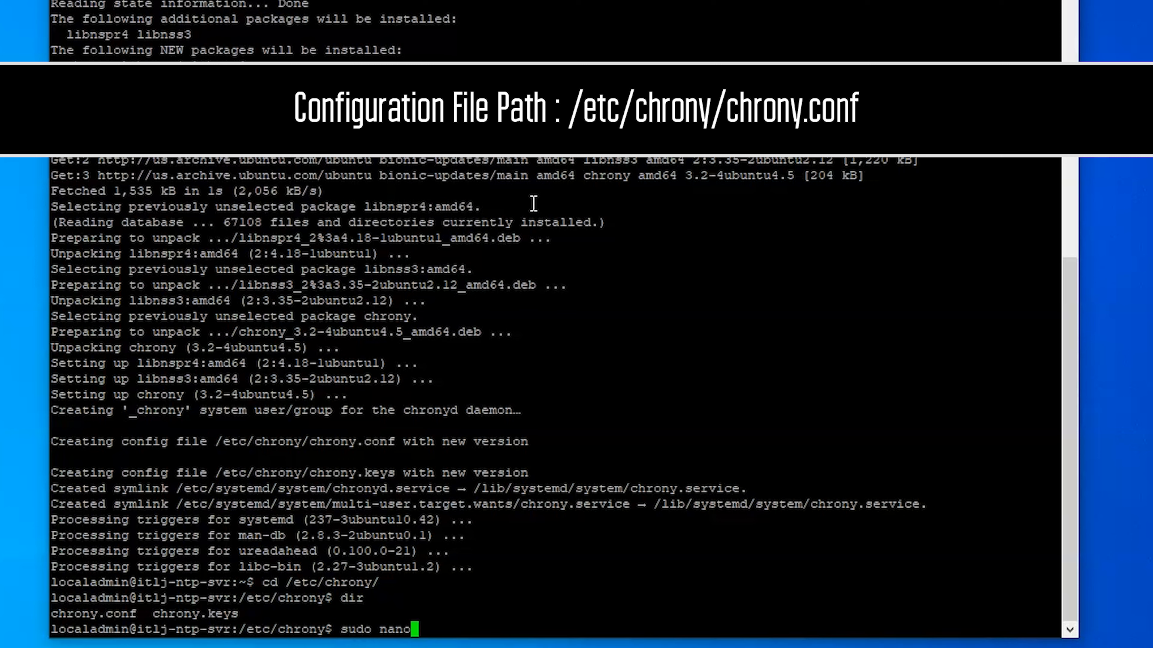
text(chrony.)
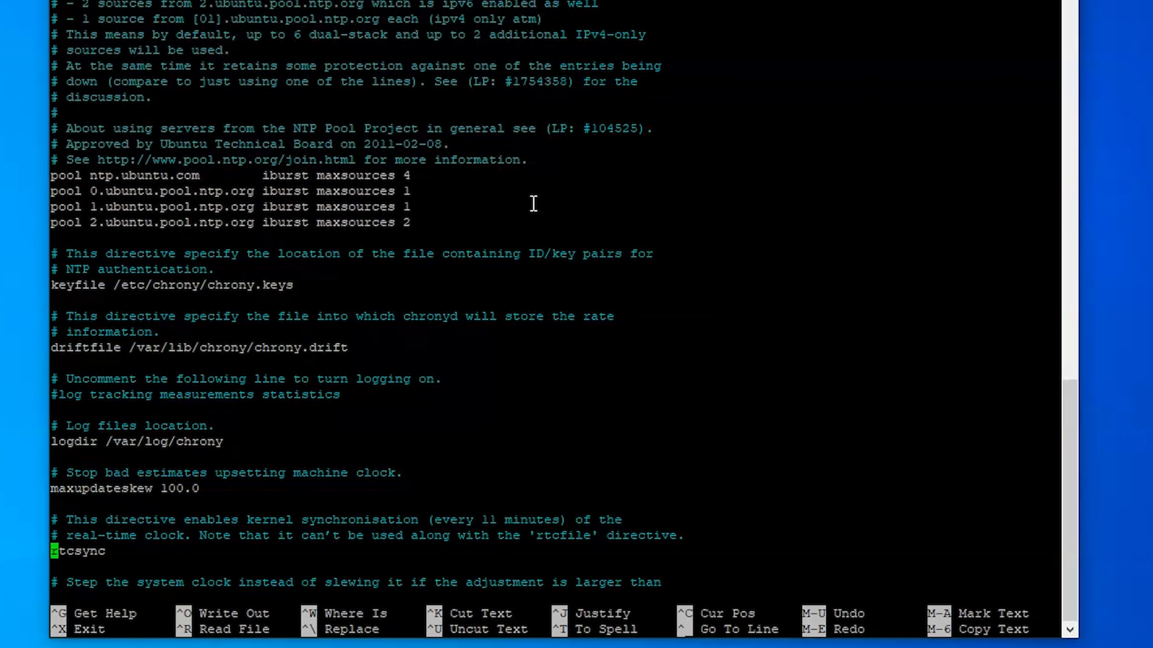
scroll(down, 3)
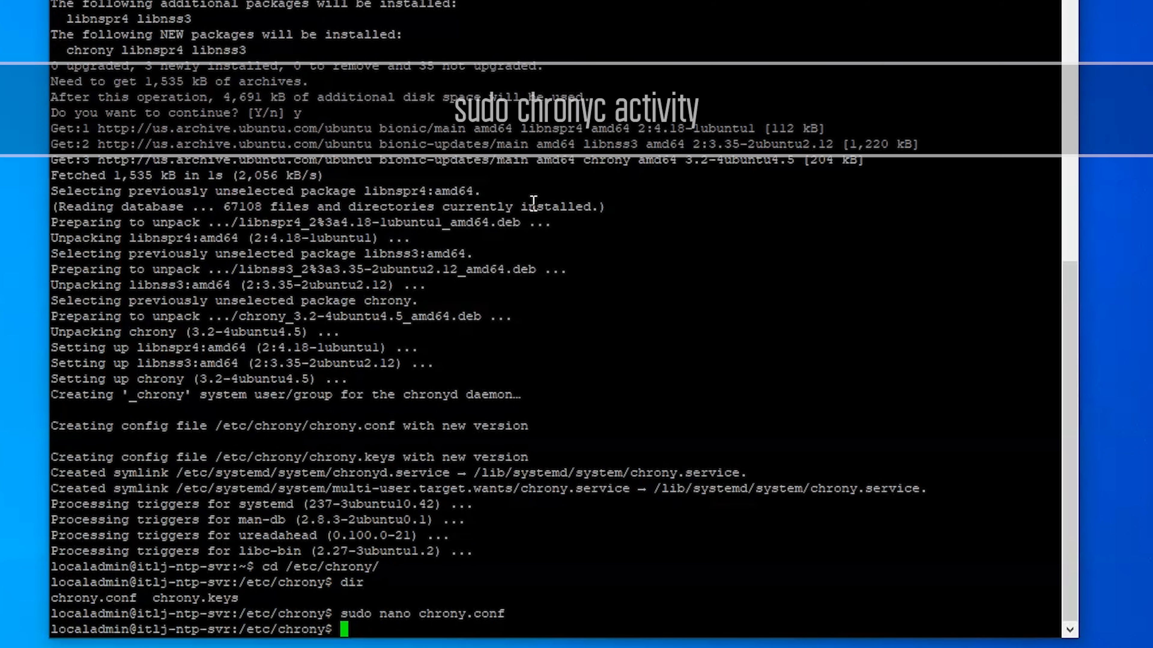
Step: Run chronyc activity and chronyc sources -v to show 8 online sources and their offsets
text(chronyc activity)
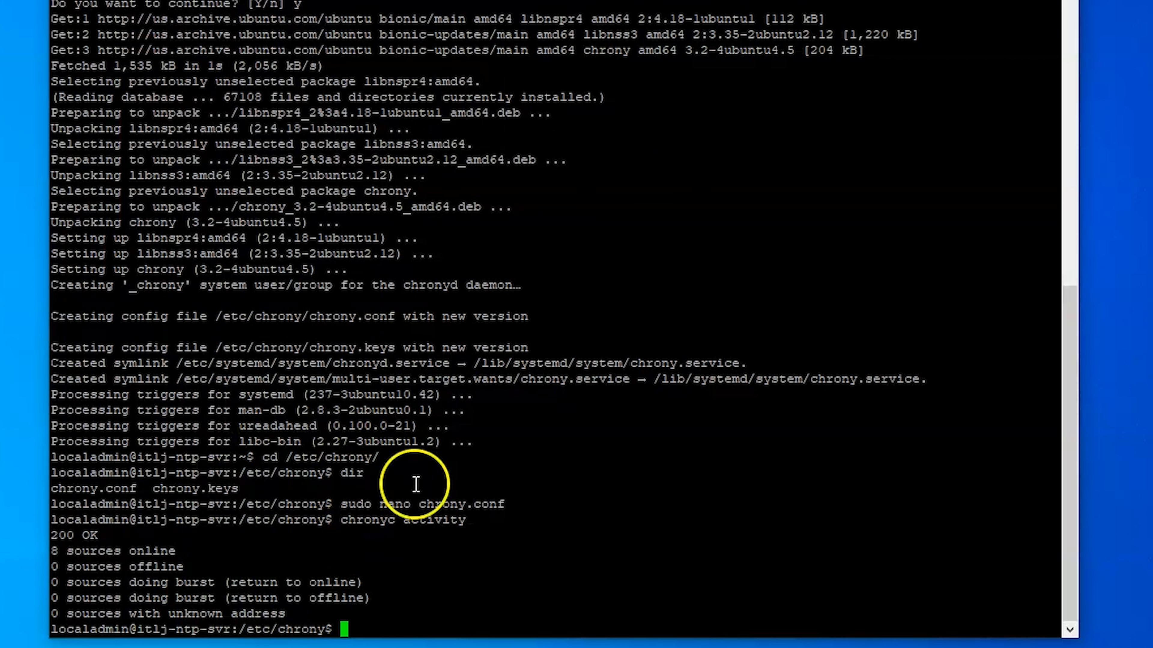
mouse_move(411, 423)
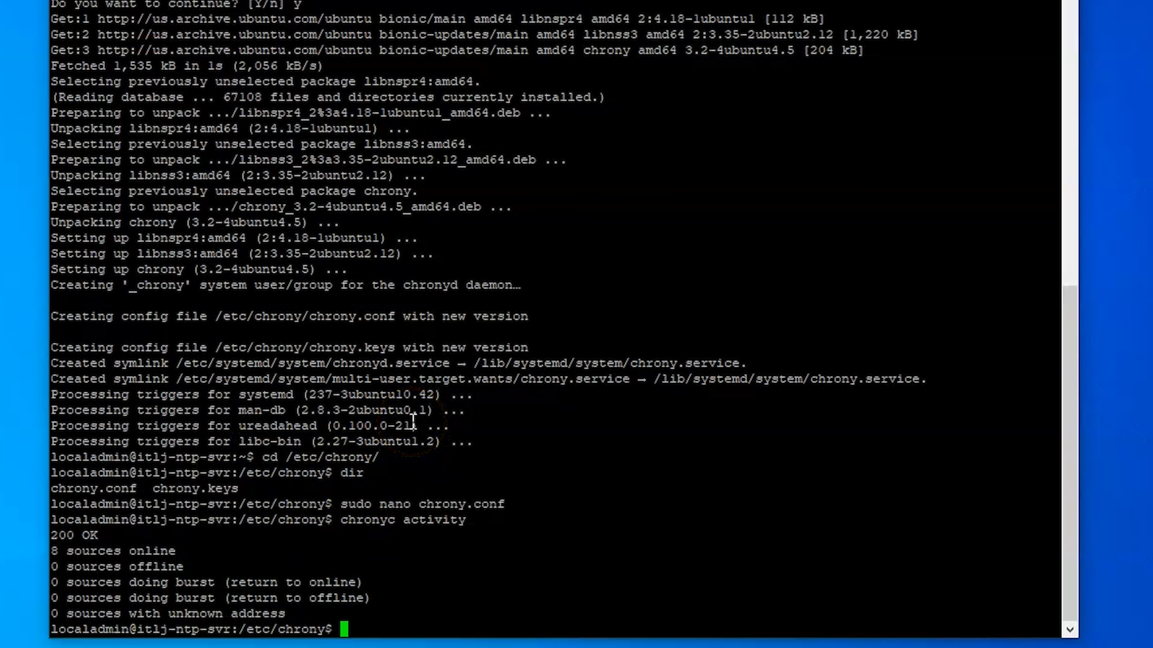
text(chronyc)
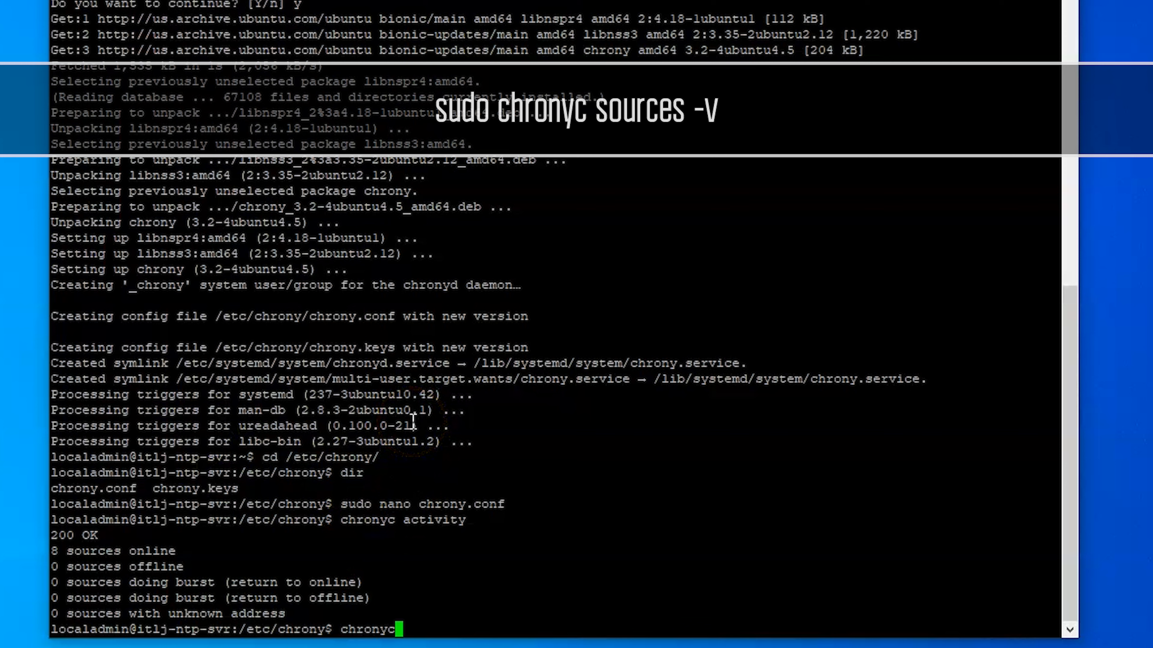
text(sources -v)
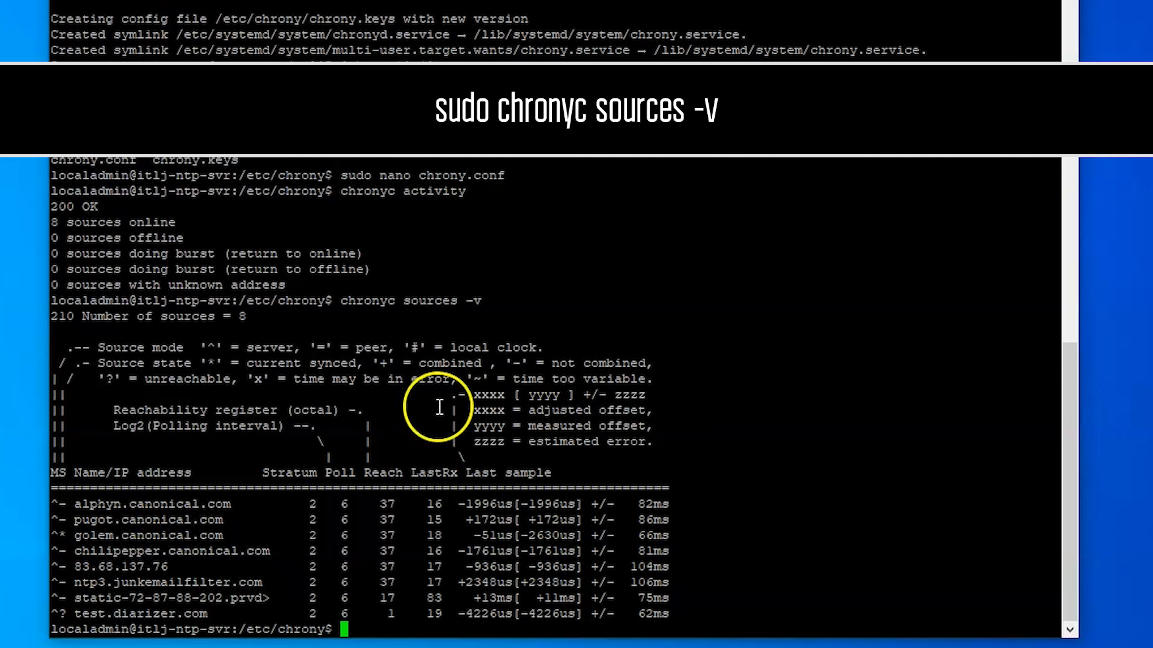
mouse_move(198, 356)
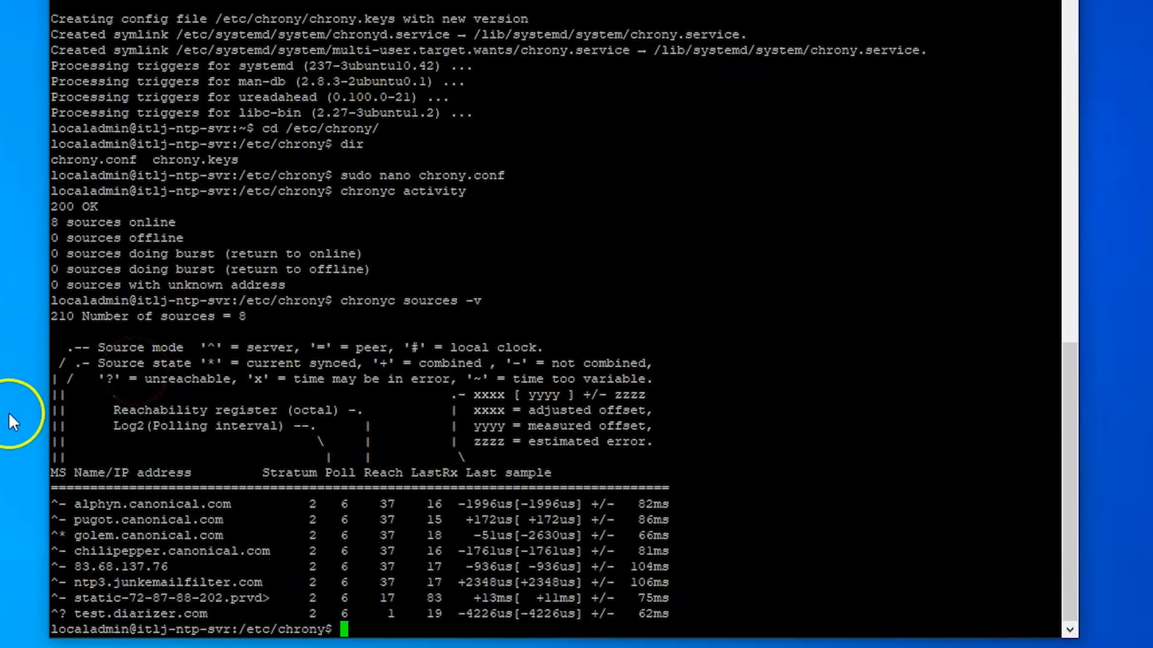
mouse_move(63, 617)
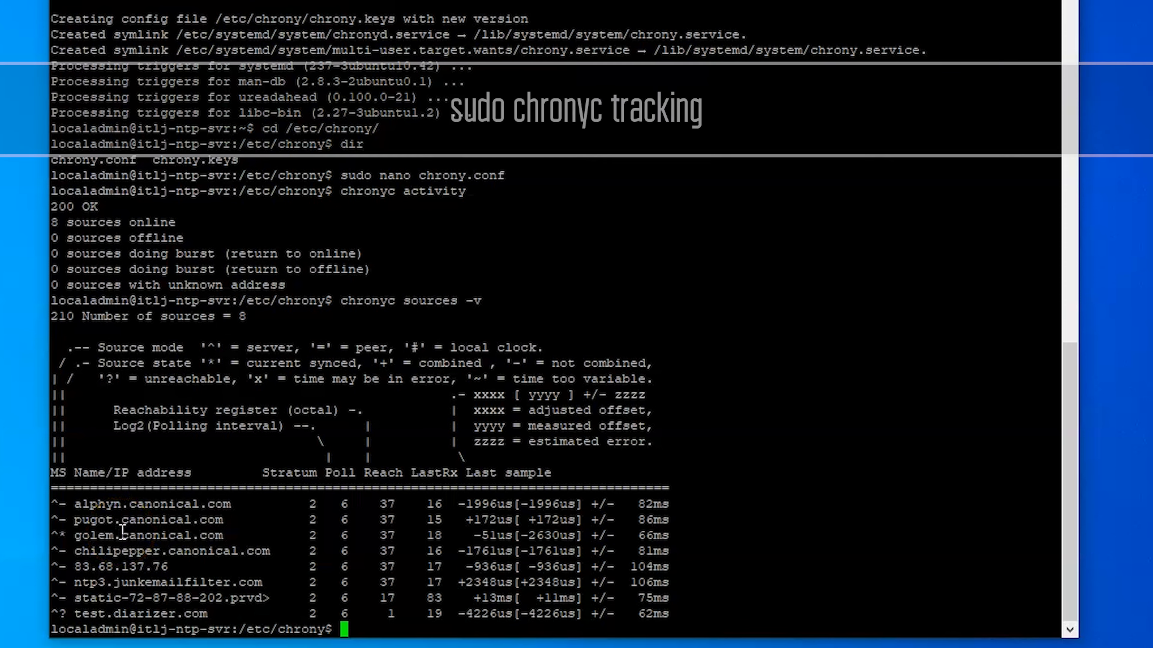
Step: Run chronyc tracking to show sync to golem.canonical.com at stratum 3, leap status Normal
text(chronyc tracking)
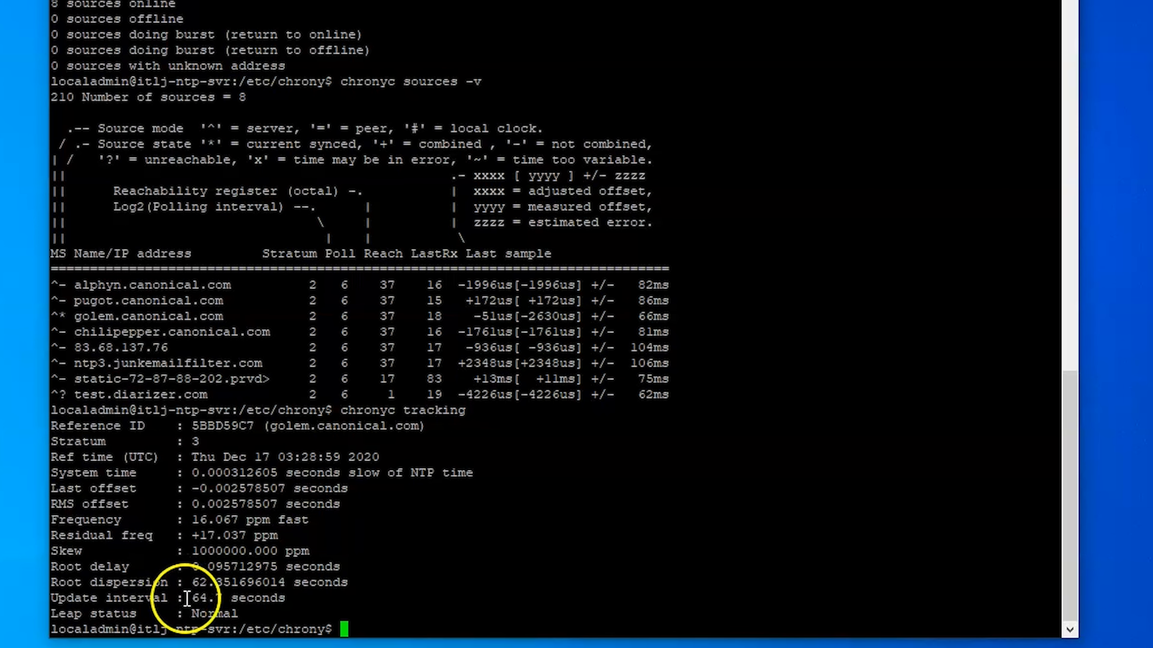
mouse_move(422, 515)
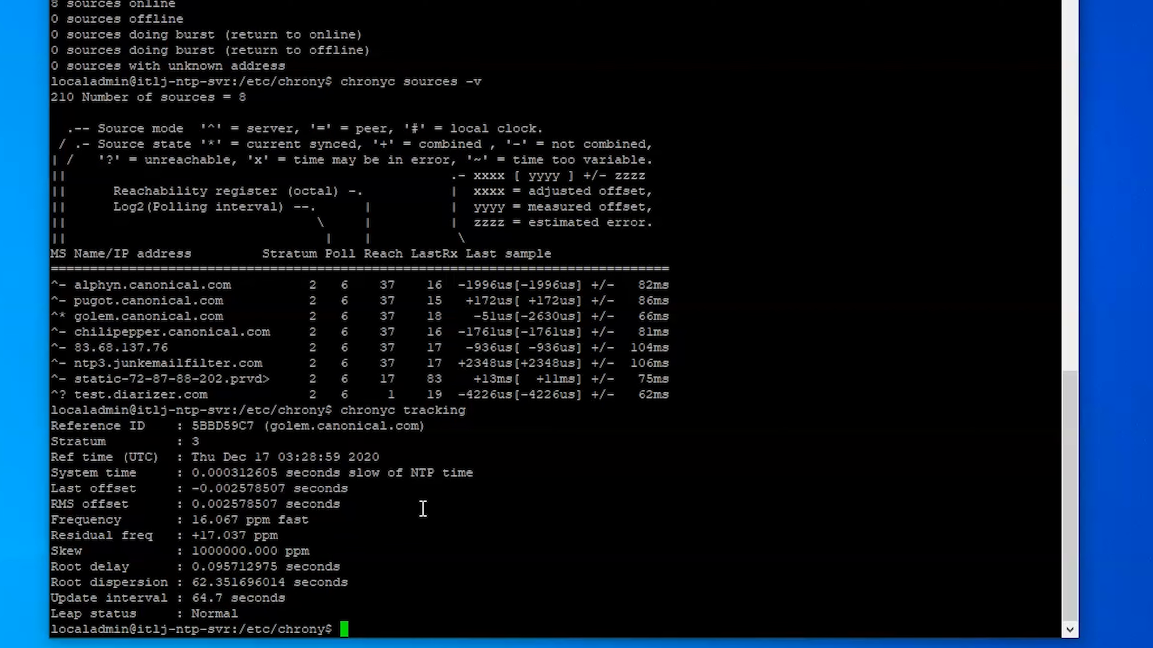
Step: Run chronyc clients (501 Not authorised), then sudo chronyc clients listing only localhost
text(chronyc clients)
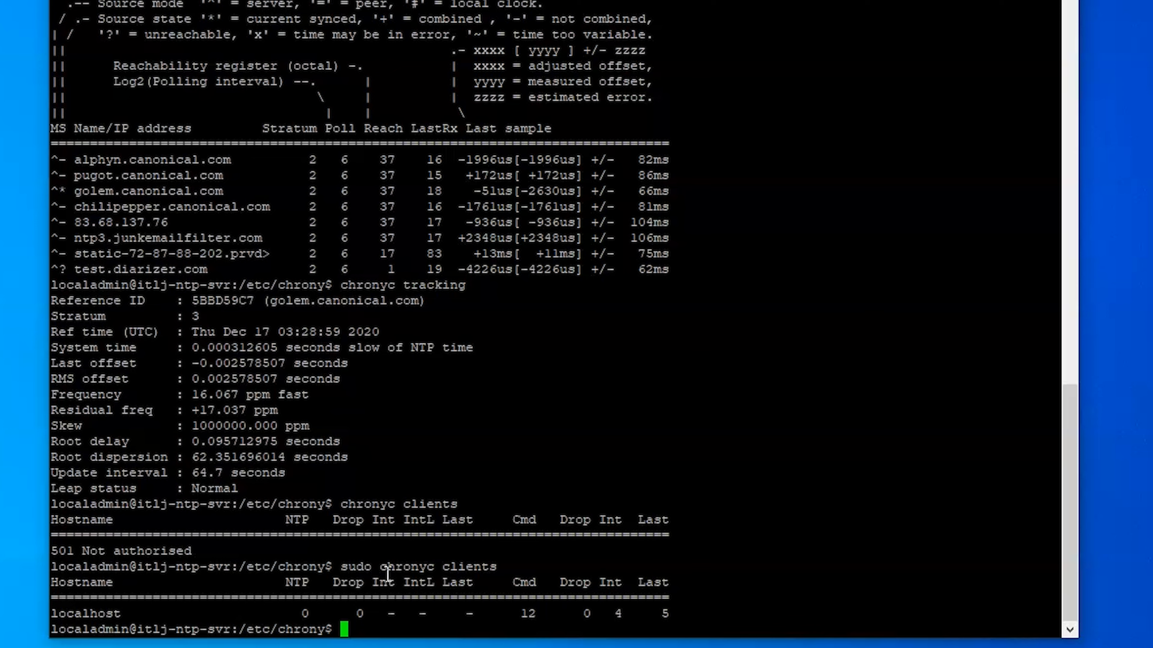
text(cd /)
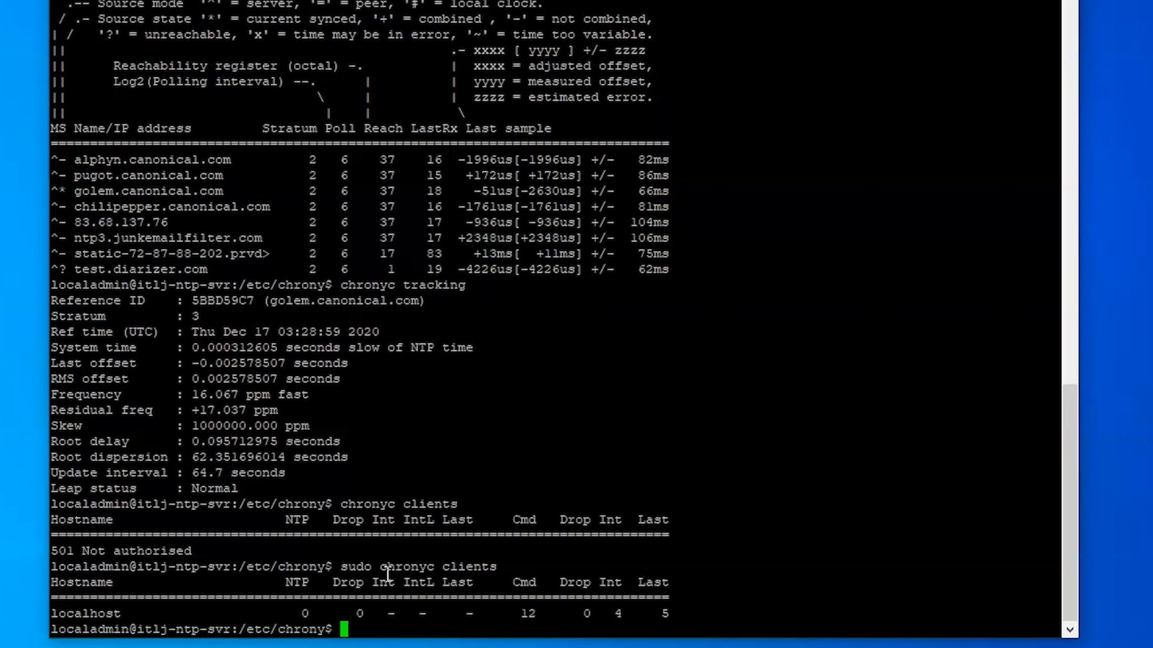
Step: Add 'allow 192.168.5.0/24' to the end of chrony.conf in nano and exit with Ctrl+X
text(nano chrony.)
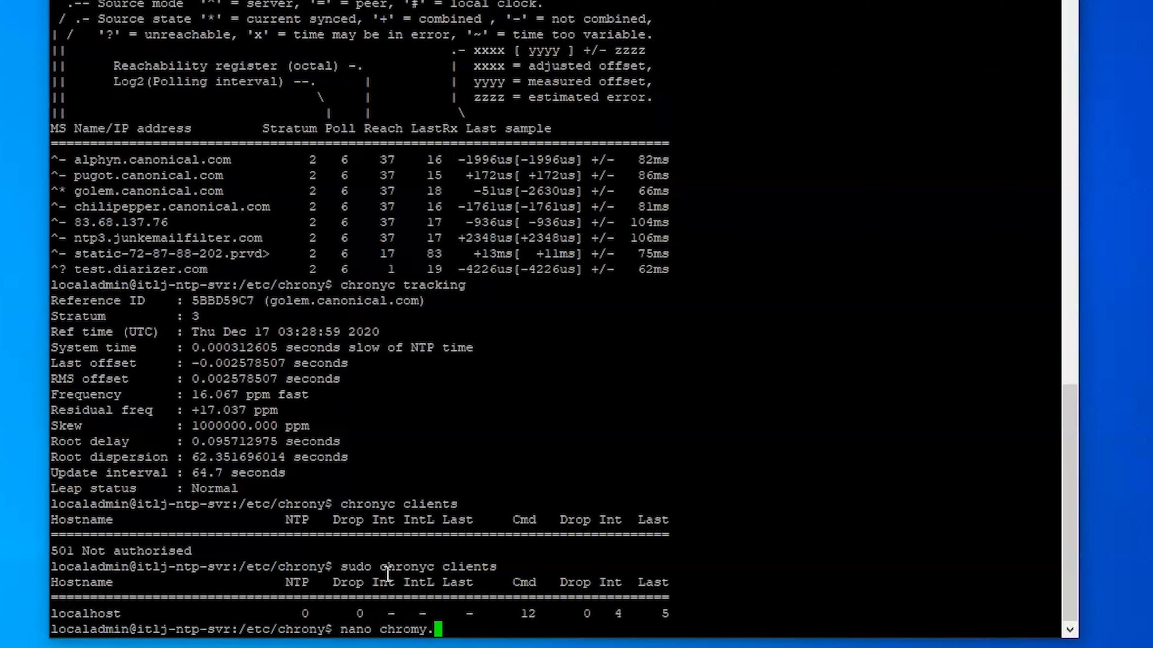
text(onf)
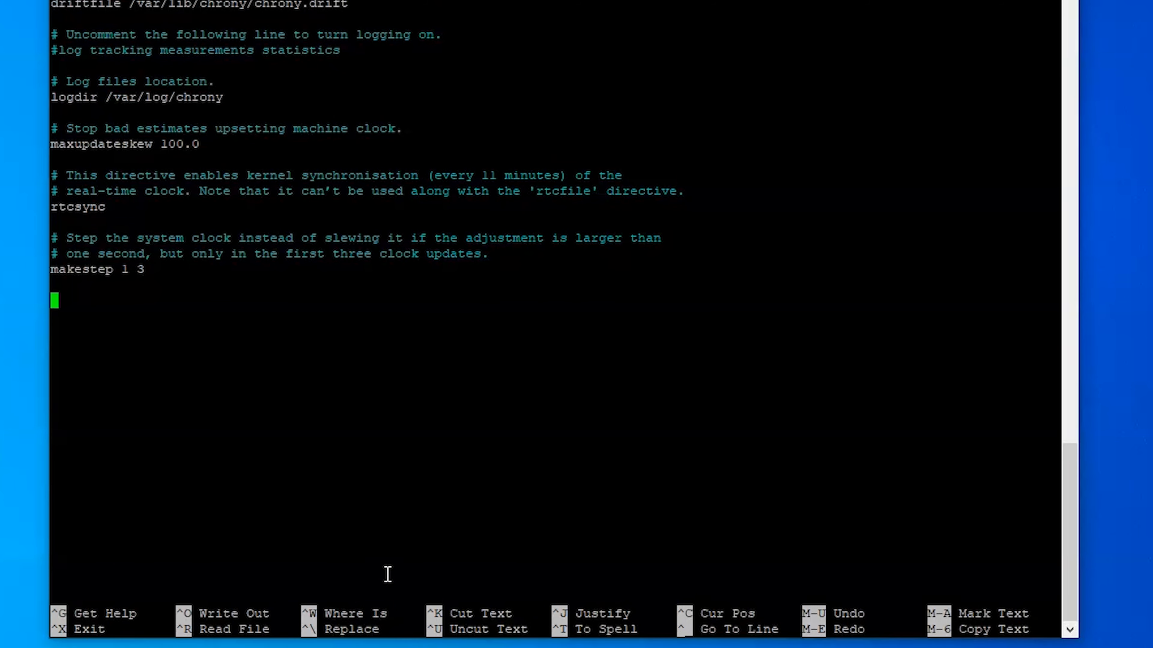
text(allow)
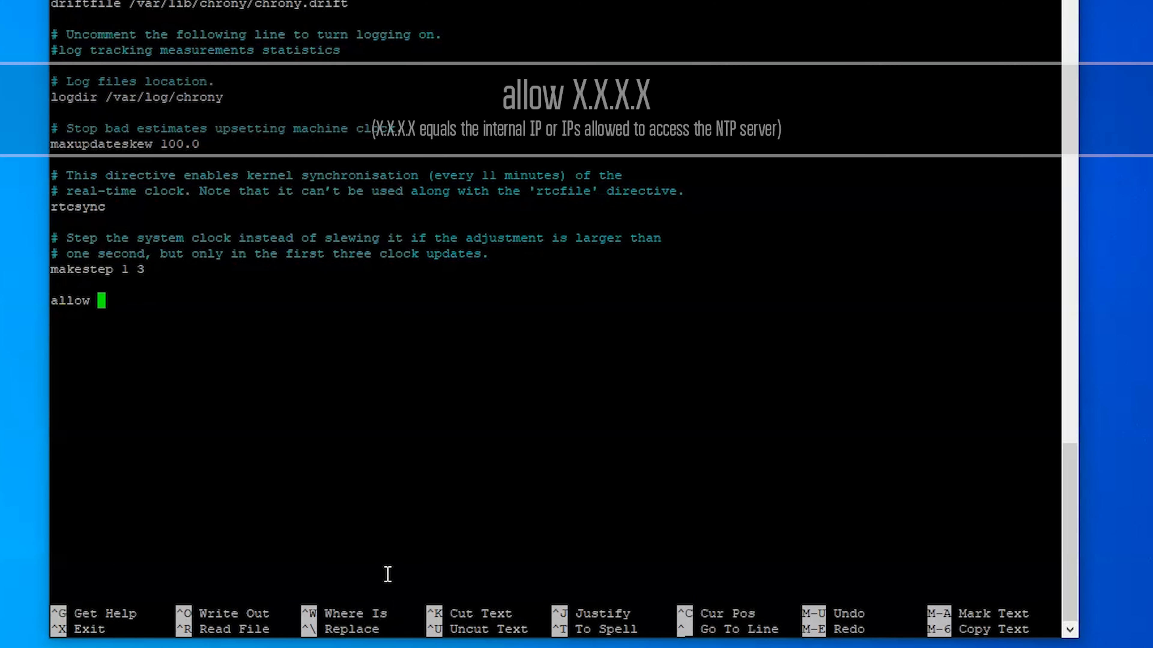
text(192.168.)
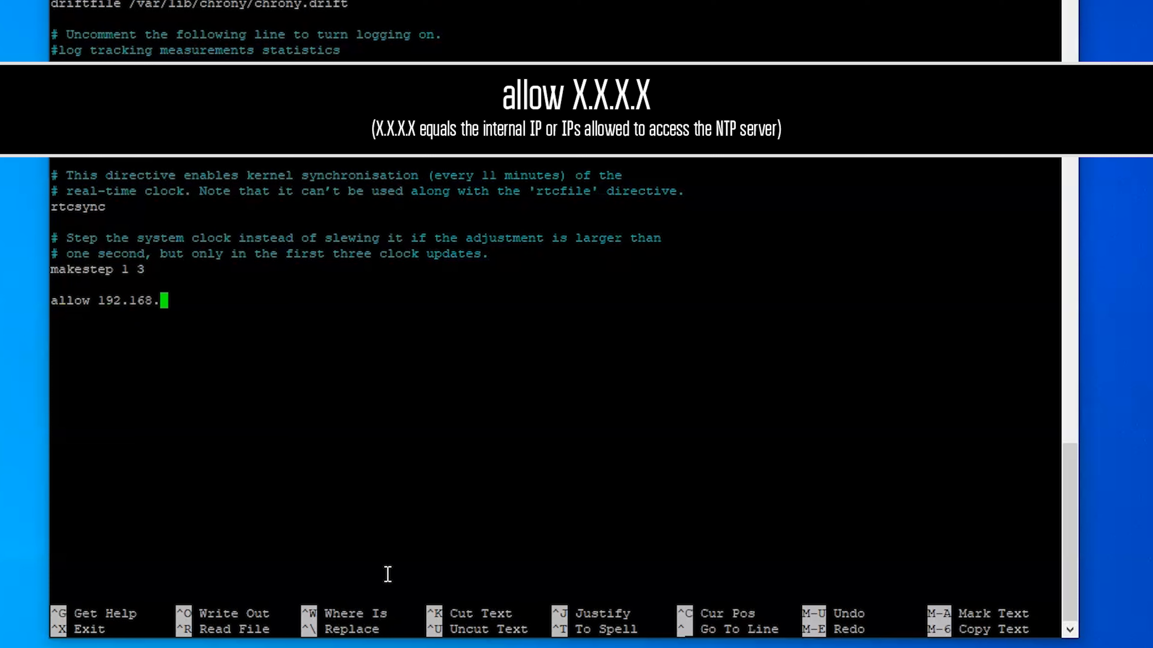
text(5.0)
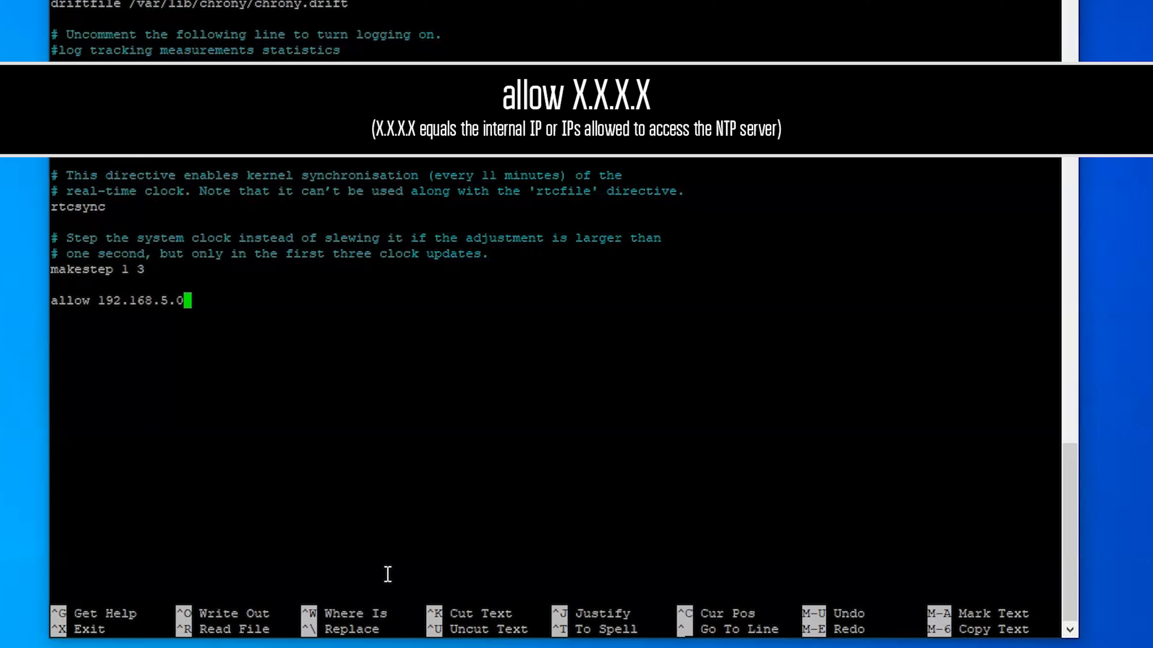
text(/24)
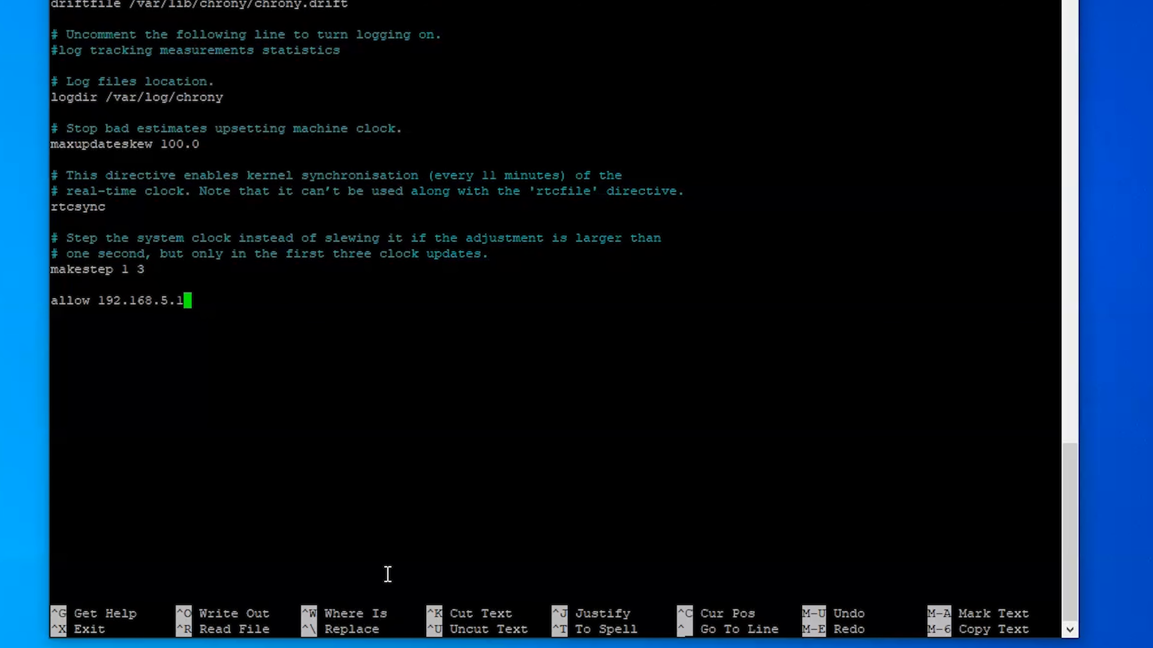
text(0/24)
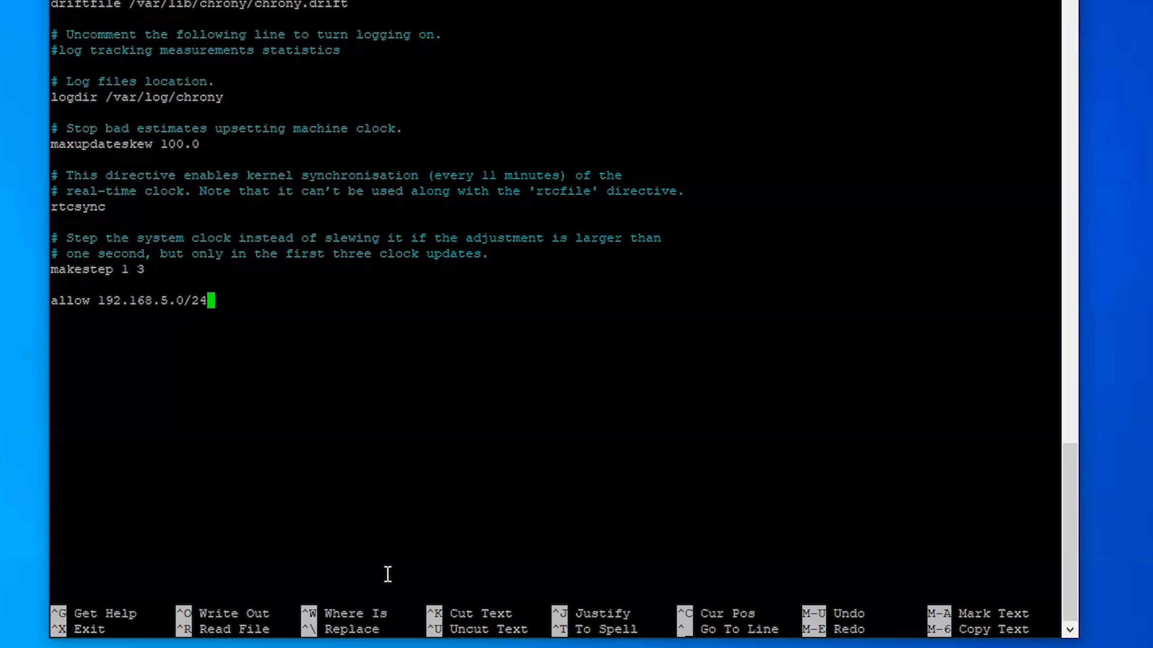
key(ctrl+x)
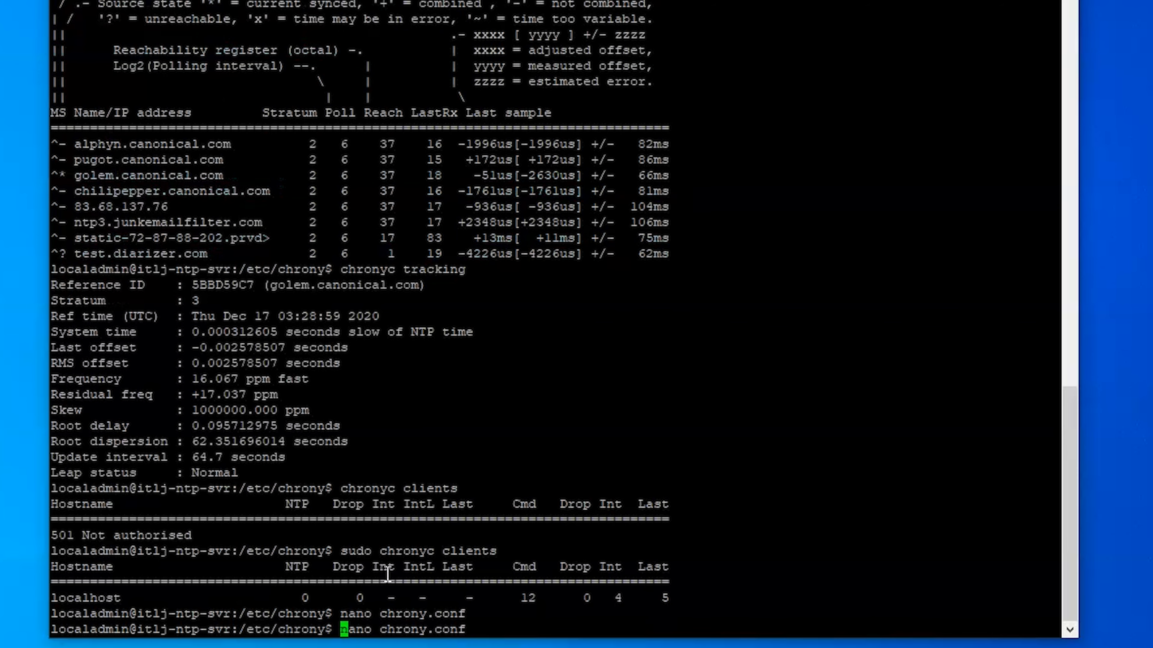
Step: Rerun the edit as sudo nano chrony.conf, save the file and return to the prompt
text(sudo )
key(Enter)
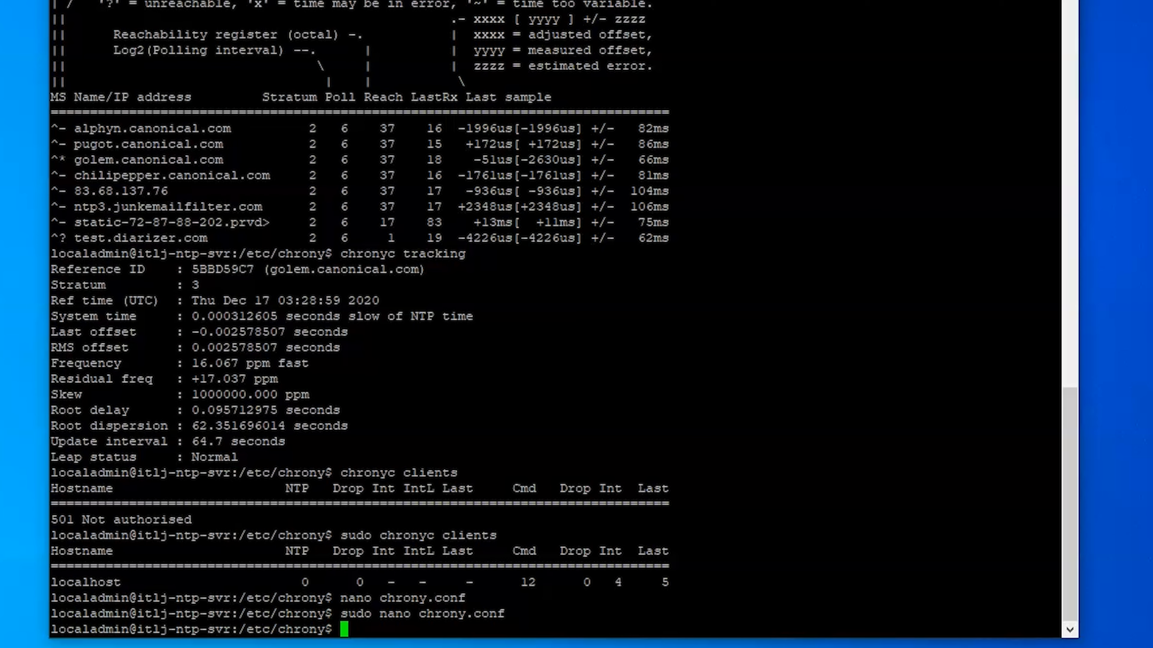
mouse_move(771, 109)
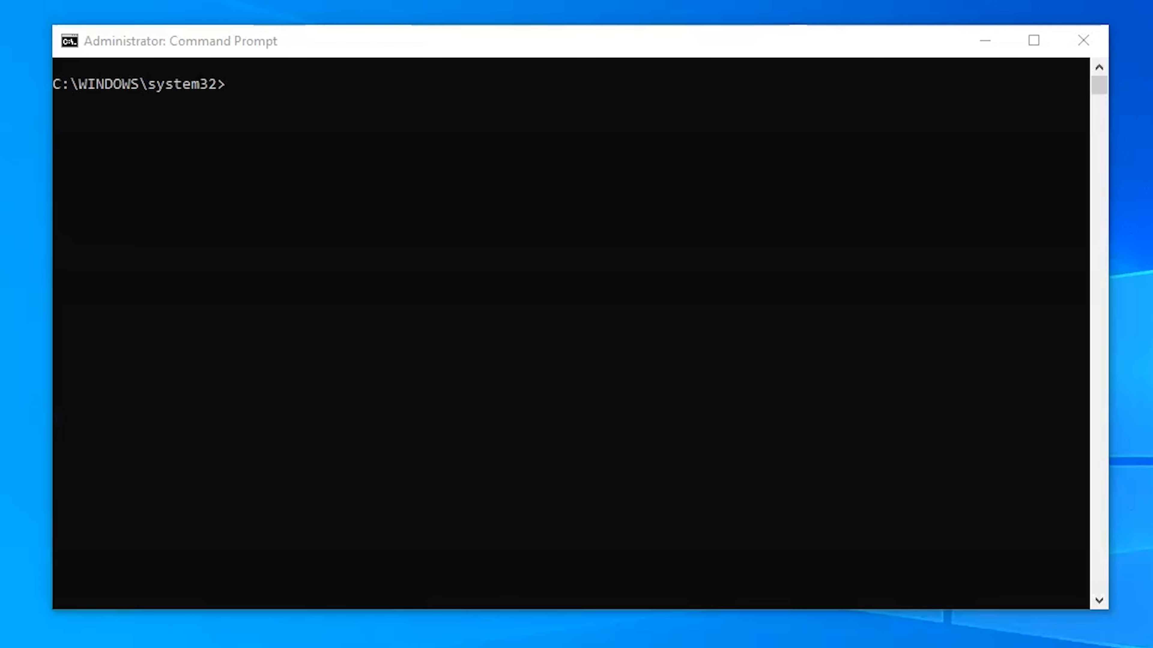
Step: Run w32tm in the administrator Command Prompt to print its usage help
text(w)
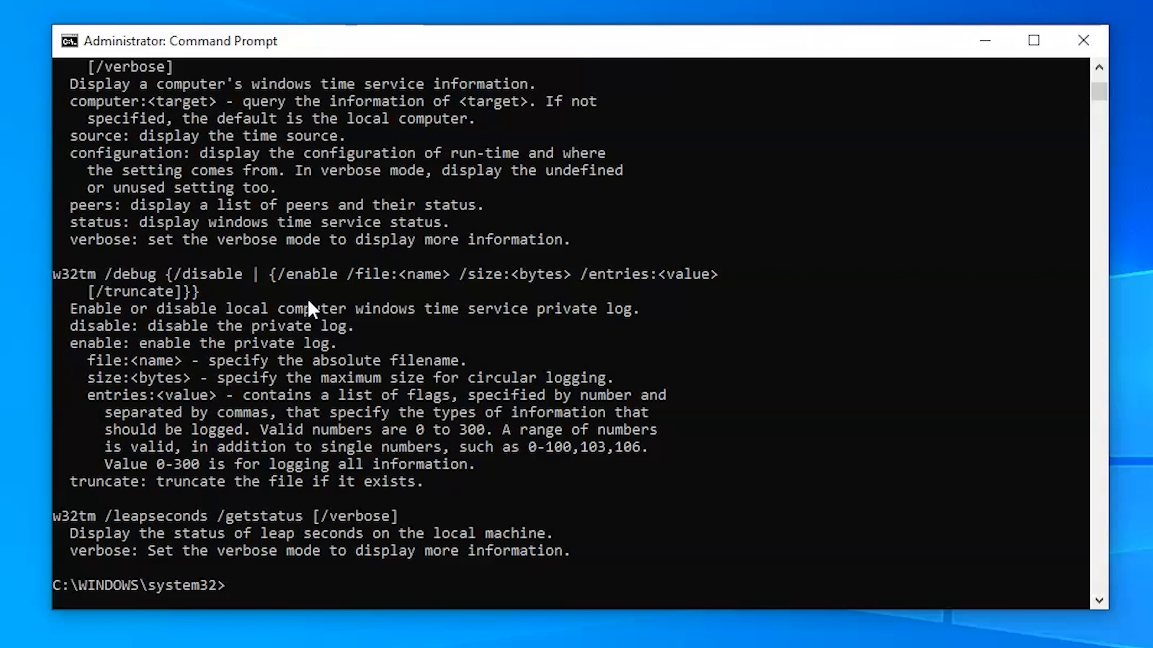
text(w32t)
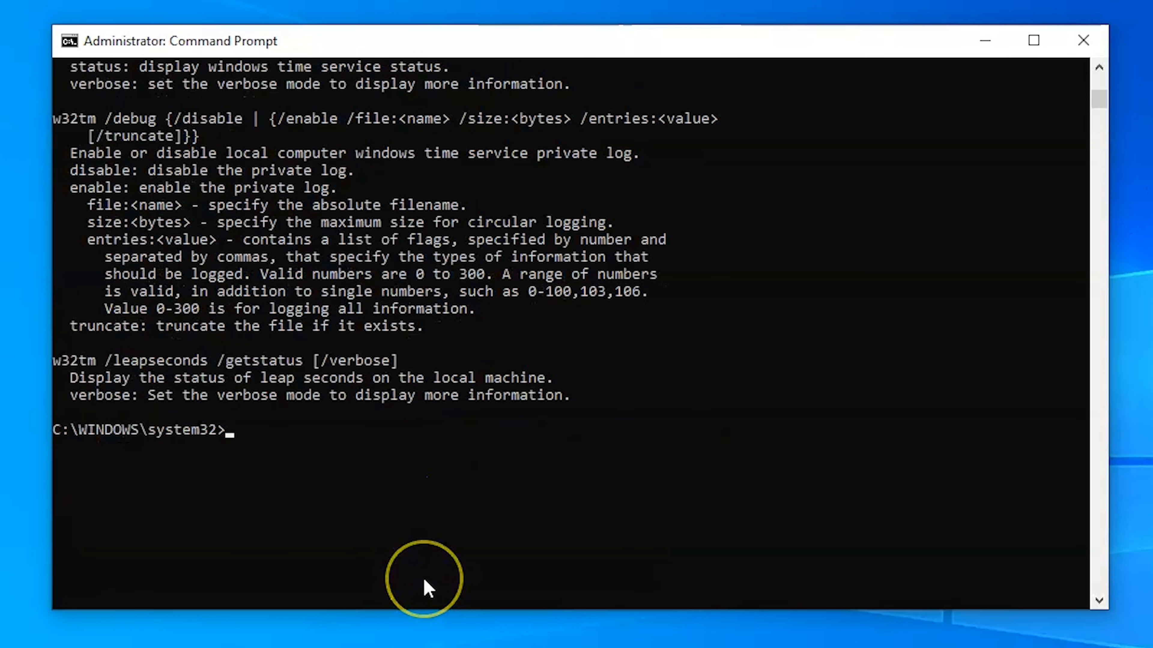
mouse_move(424, 591)
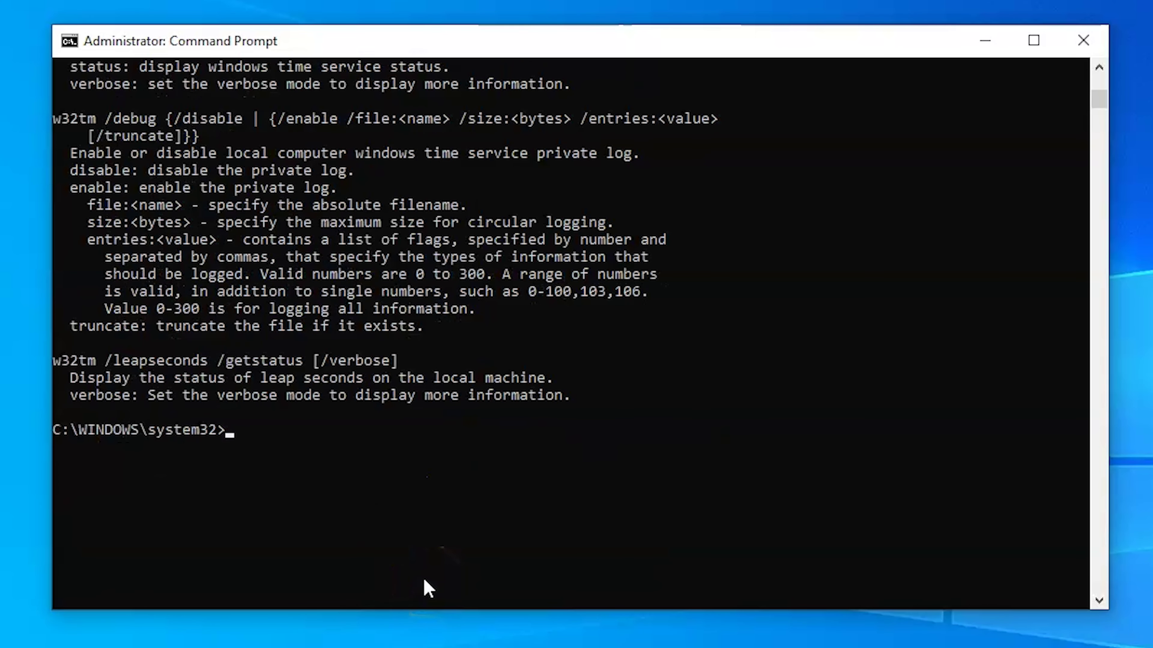
text(w32t)
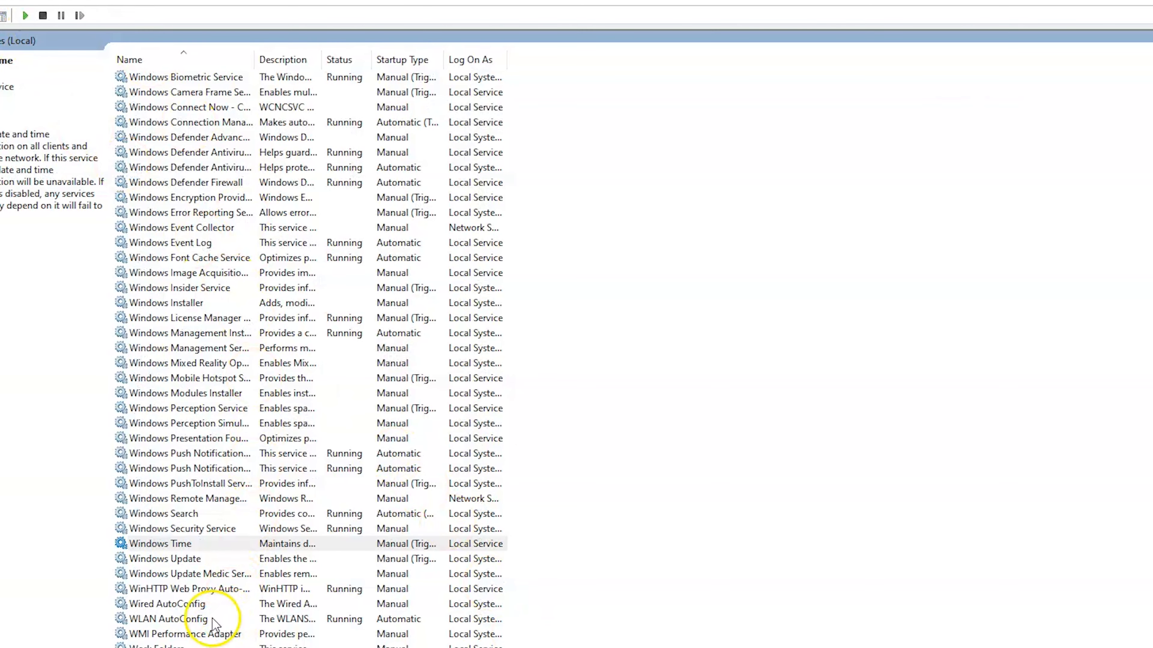
Step: Start the Windows Time service from its Properties dialog in Services
double_click(160, 543)
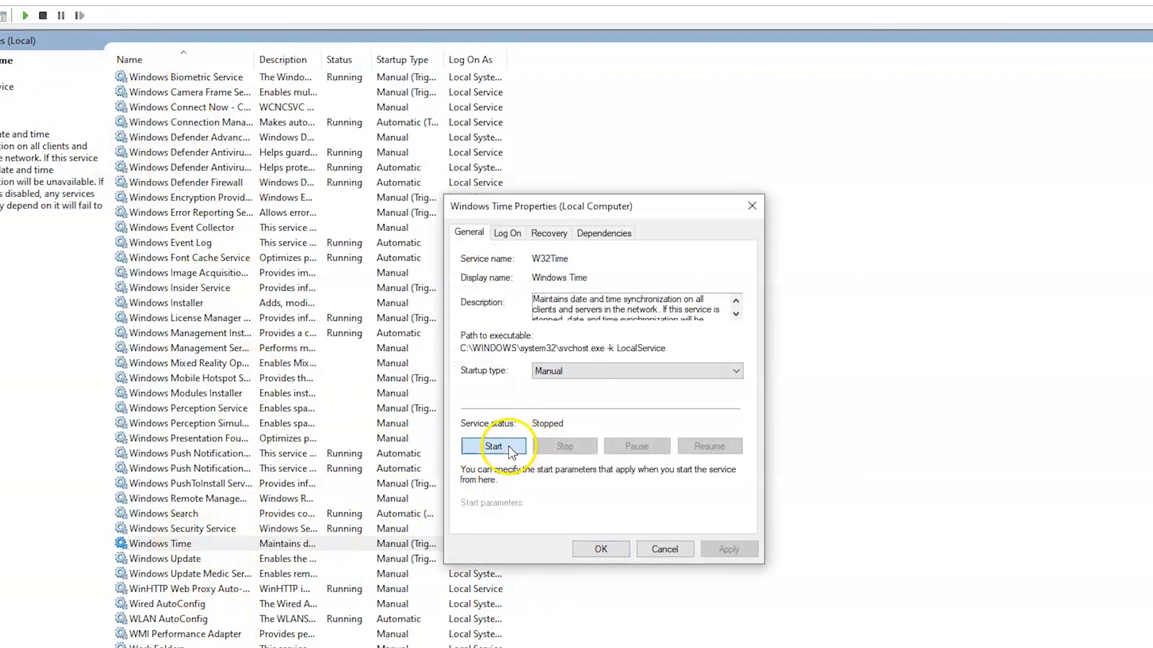
click(493, 447)
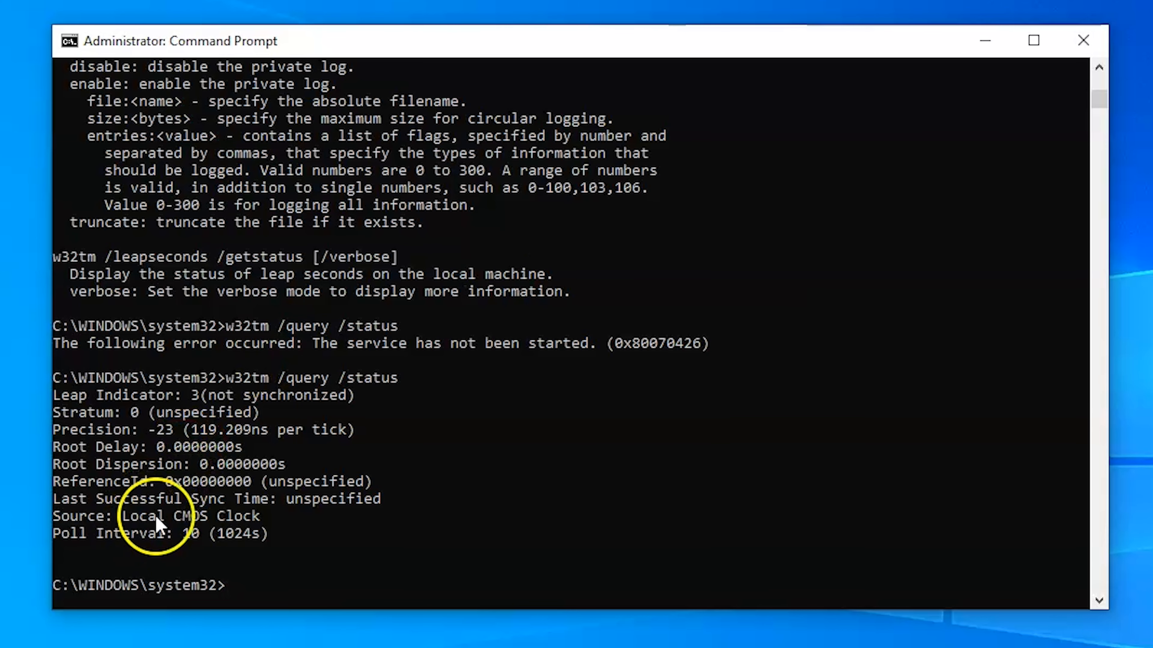
mouse_move(237, 526)
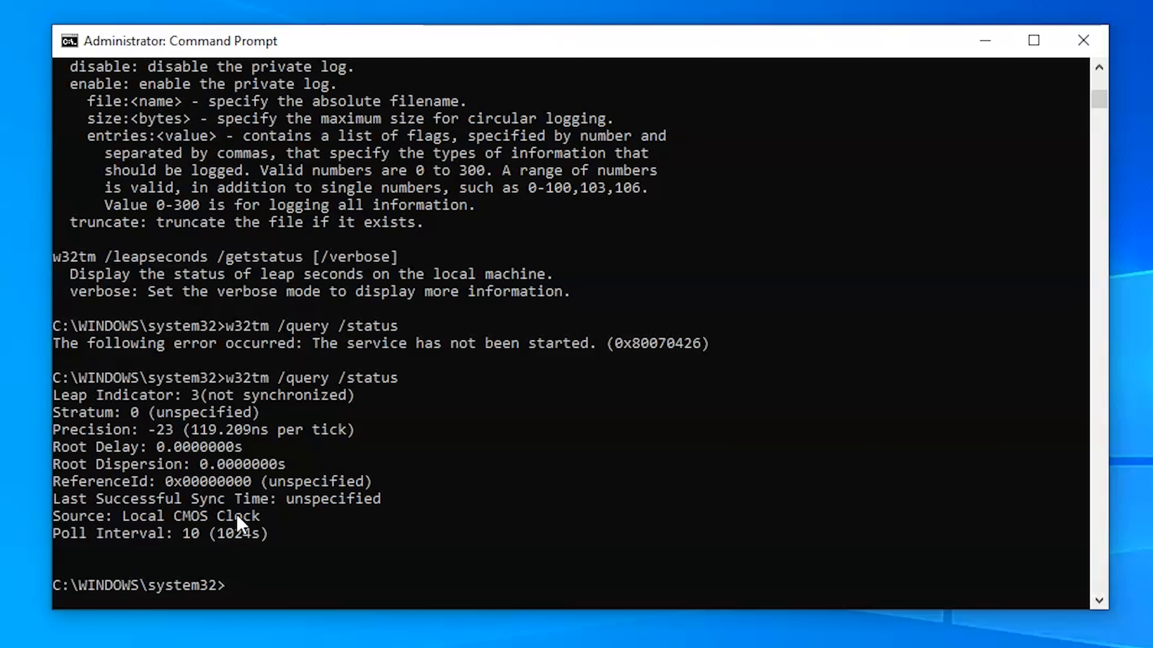
Step: Configure w32tm with manual peer 192.168.5.75 and /update, then query status to confirm the source
text(w32tm /config /manualpeerlist:"time.windows.com,0x9" /syncfromflags:manual /update)
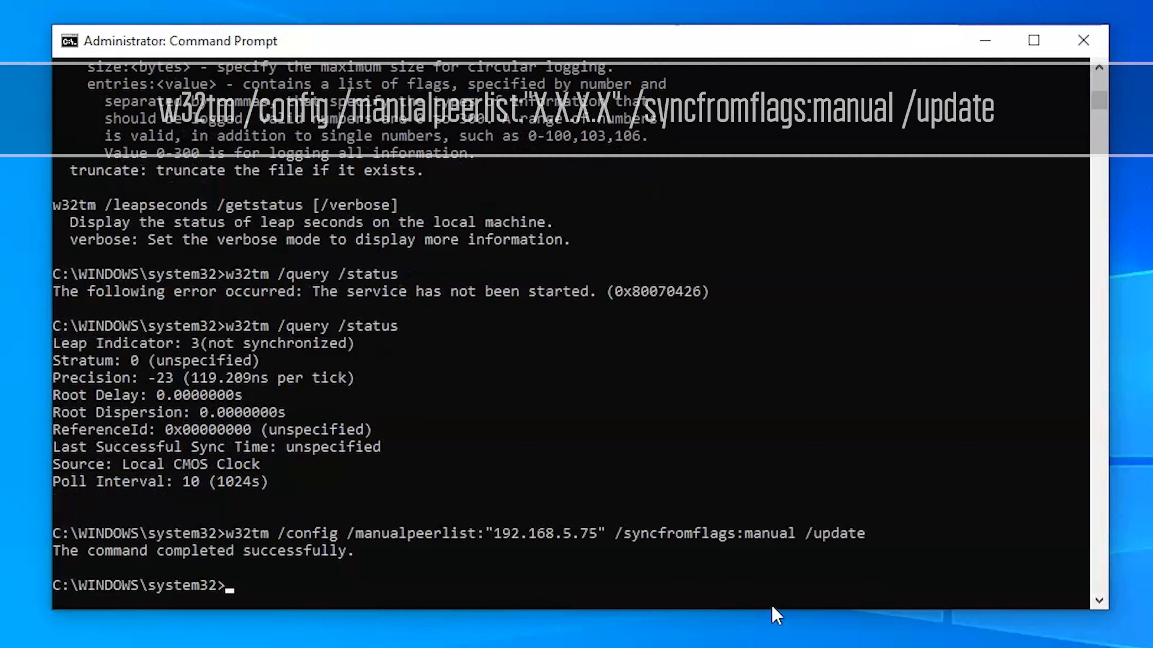
text(w32tm /query /status)
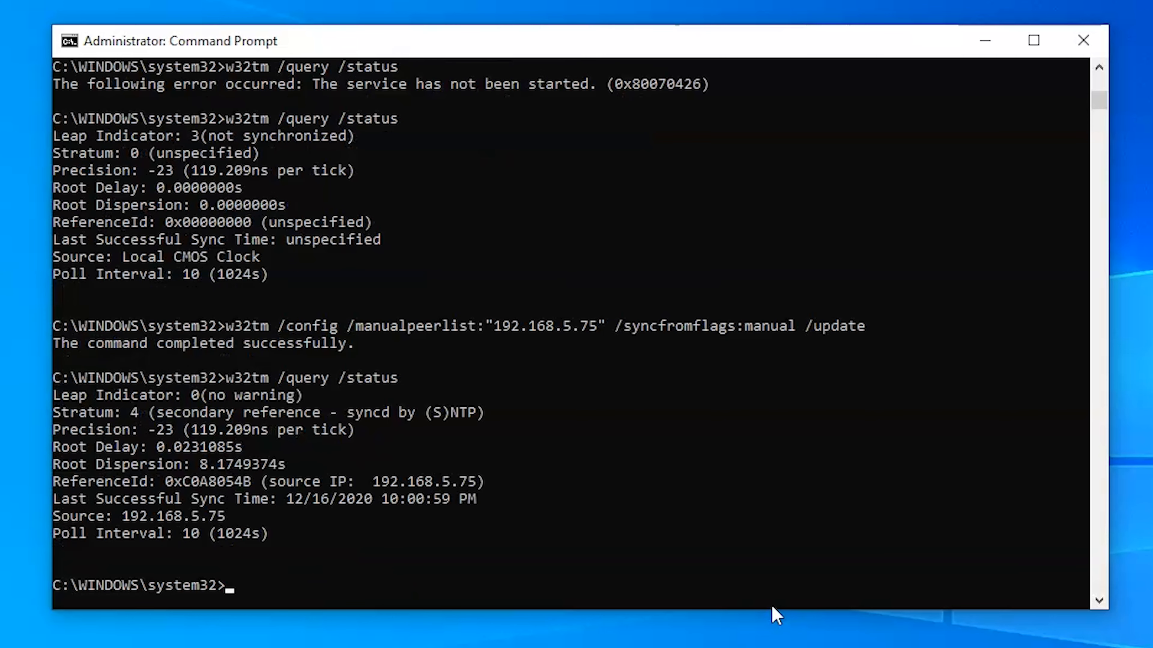
mouse_move(81, 538)
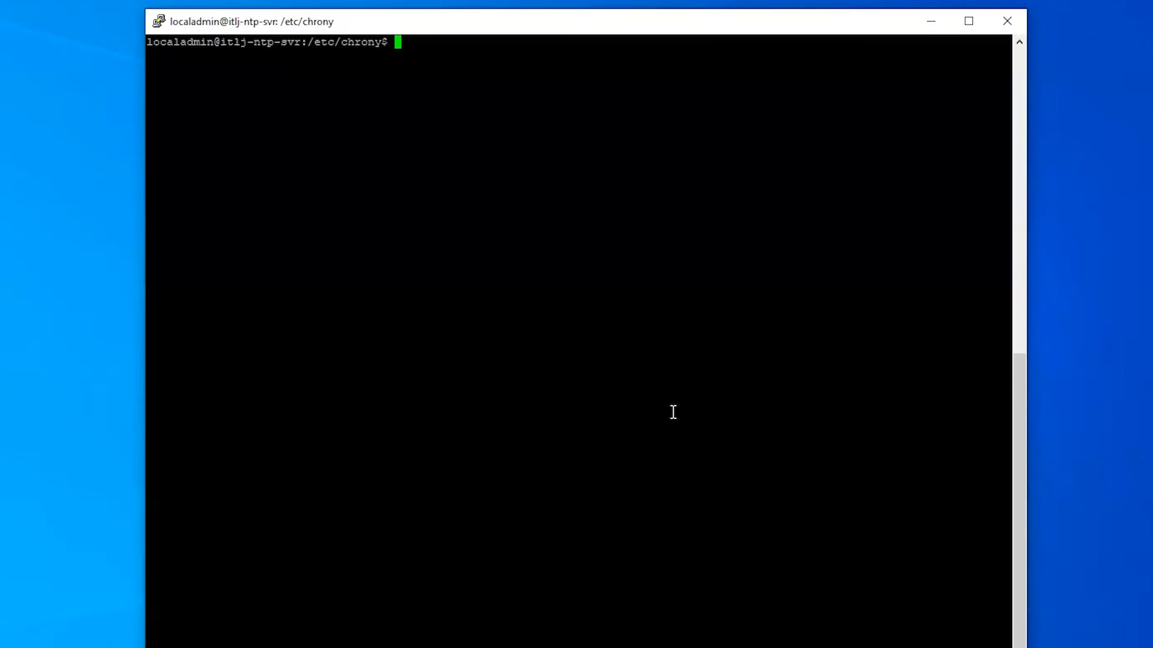
Step: Run 'sudo chronyc clients' and confirm 192.168.5.229 is listed as an NTP client
text(sudo chronyc clients)
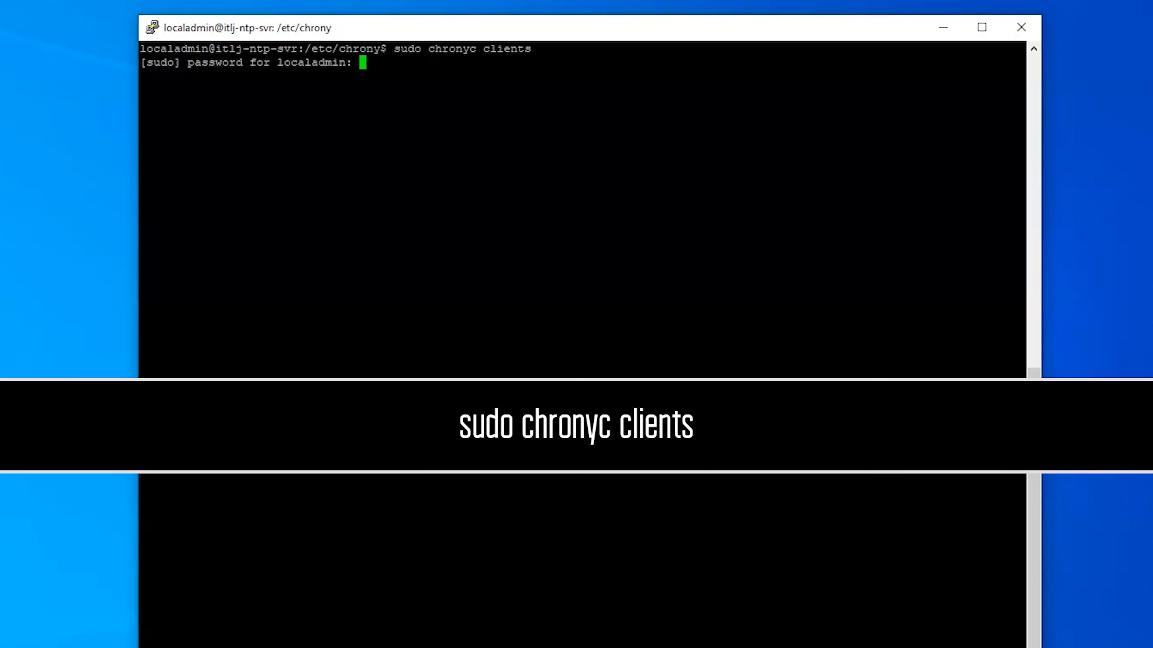
key(Enter)
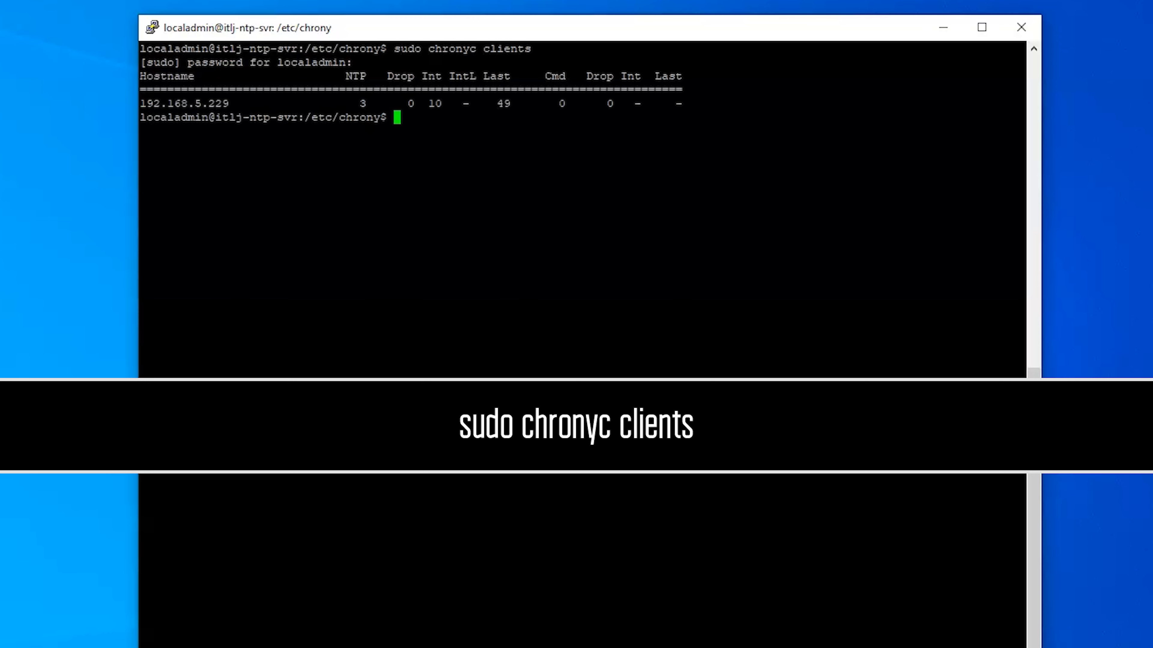